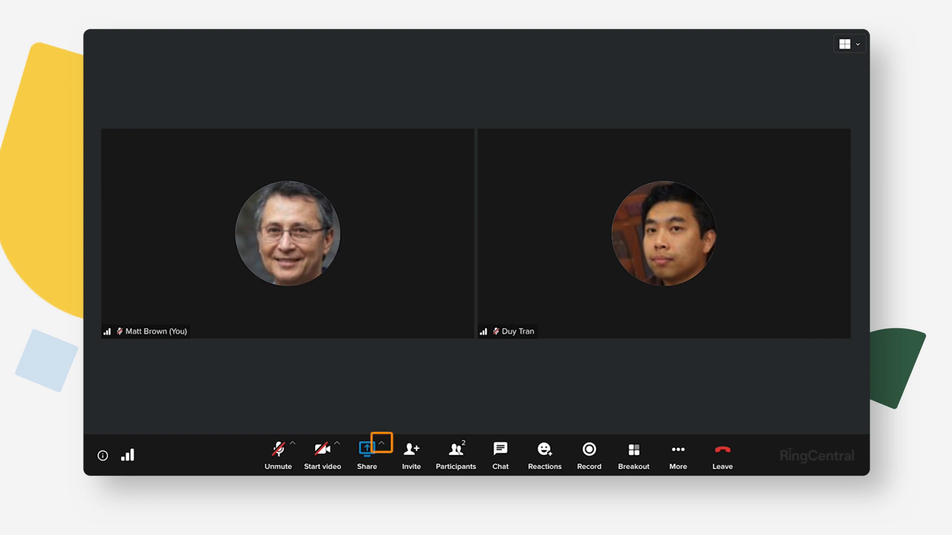
Step: Open the Share menu and choose Share screen
click(382, 444)
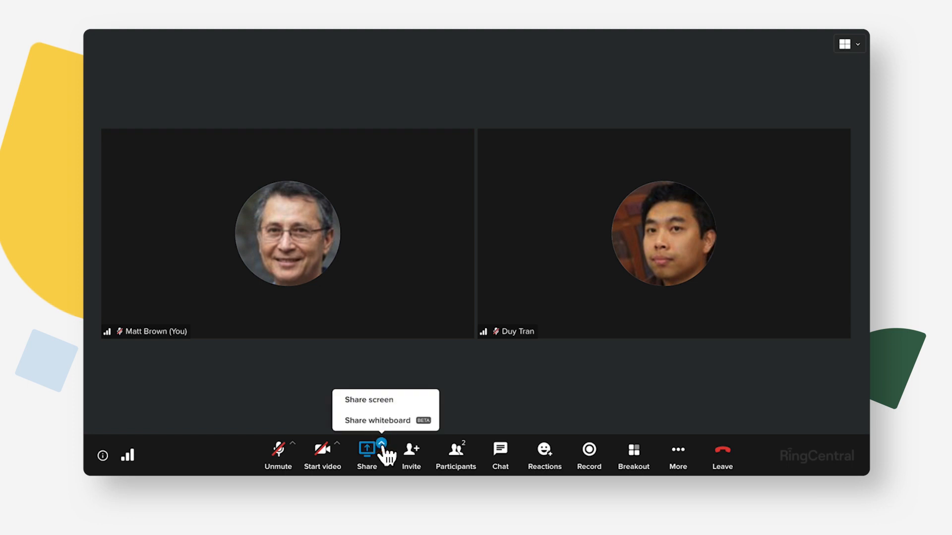
mouse_move(367, 400)
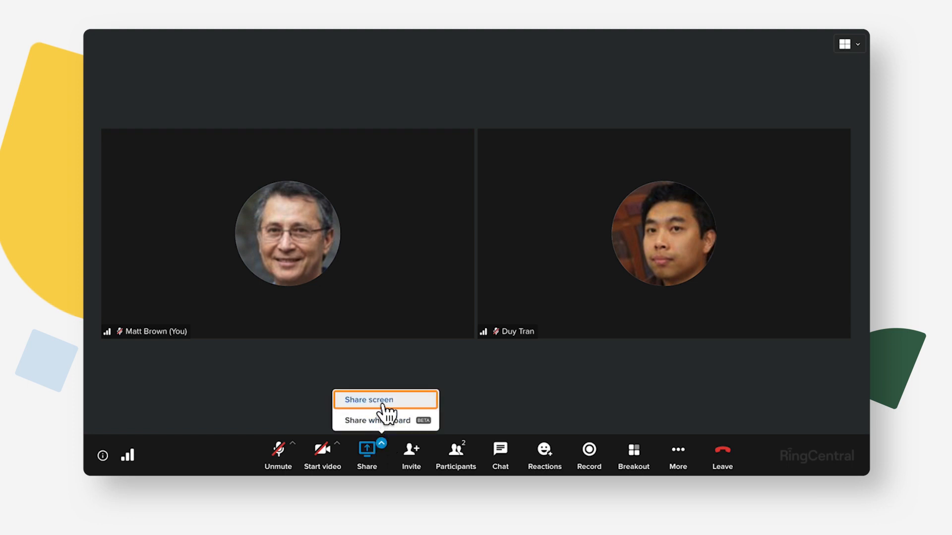
click(367, 399)
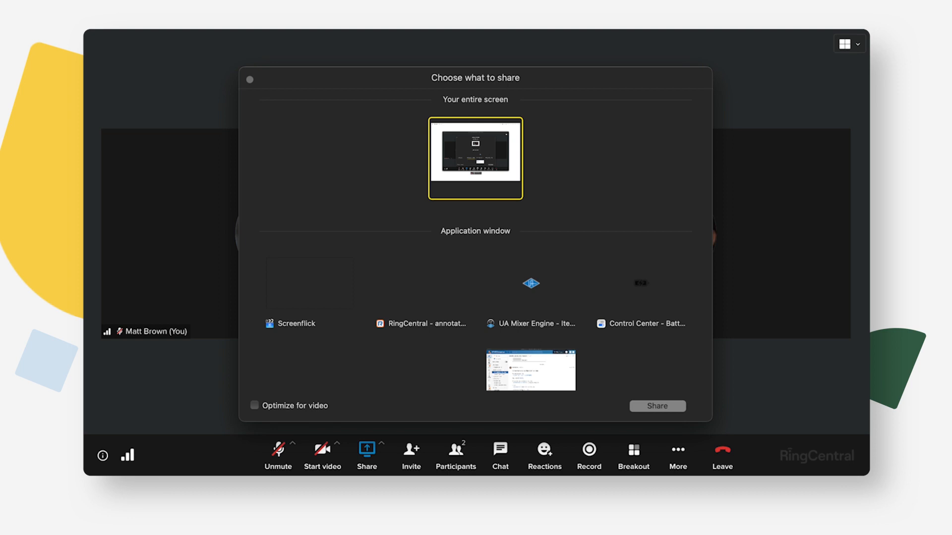
mouse_move(605, 190)
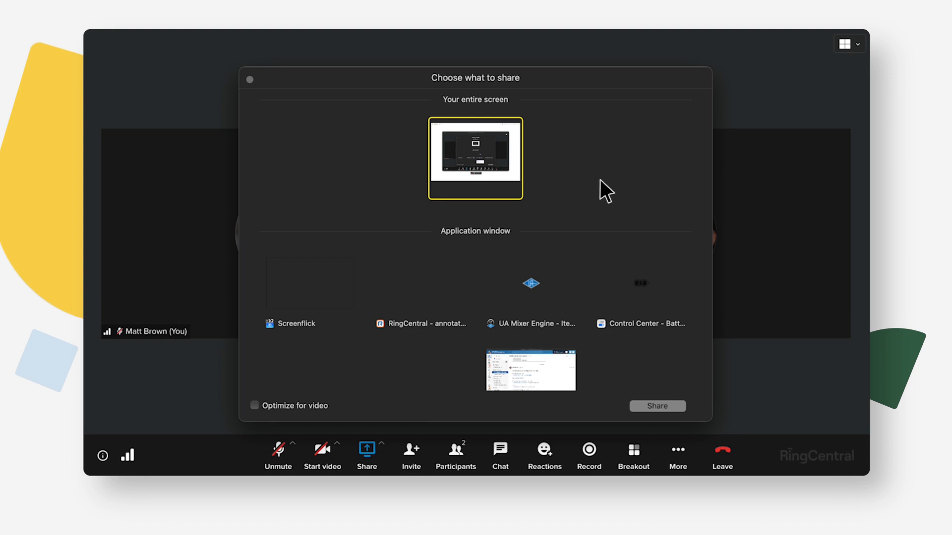
mouse_move(514, 179)
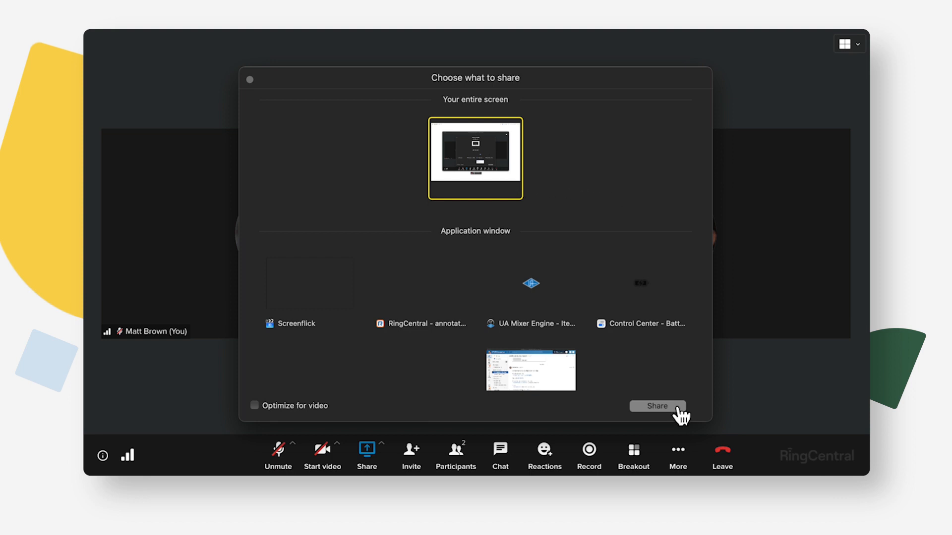
Step: Share Your entire screen with the meeting
click(656, 406)
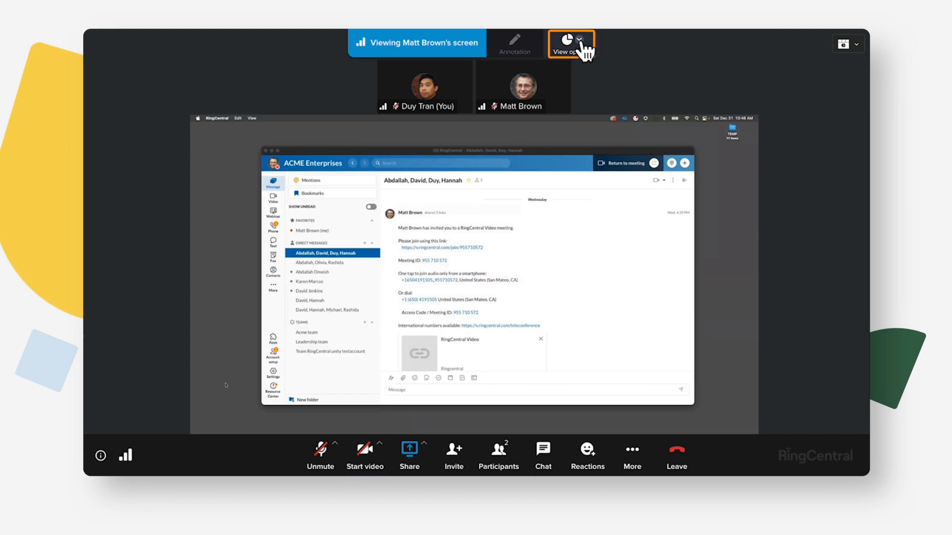
click(570, 44)
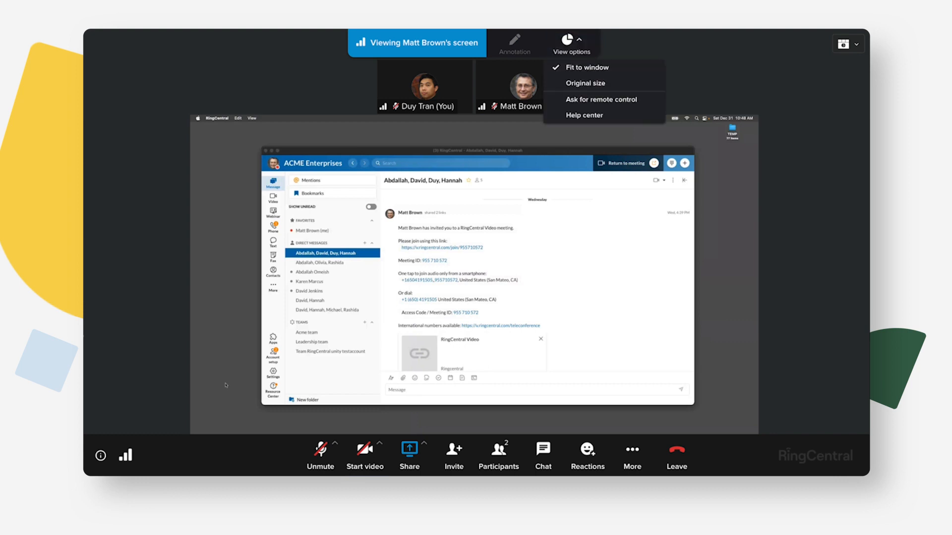
mouse_move(604, 99)
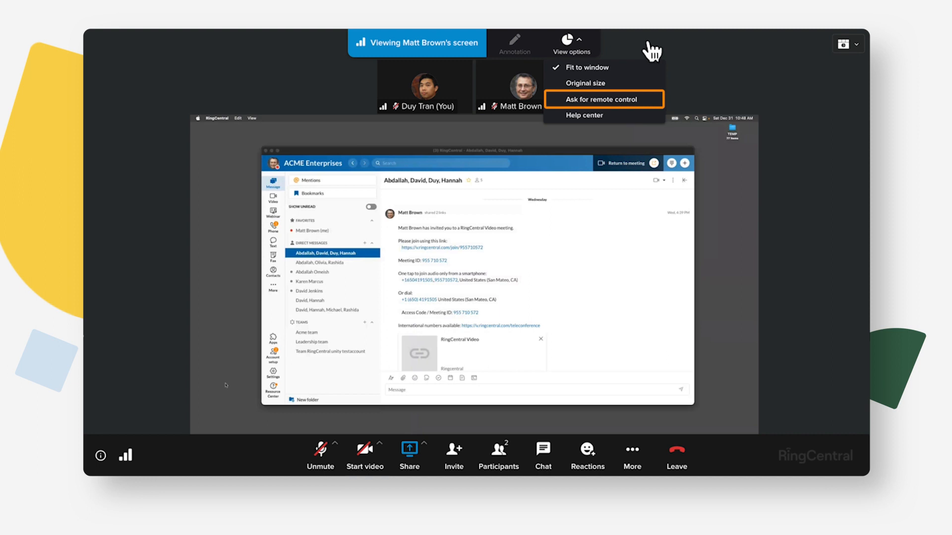
mouse_move(651, 109)
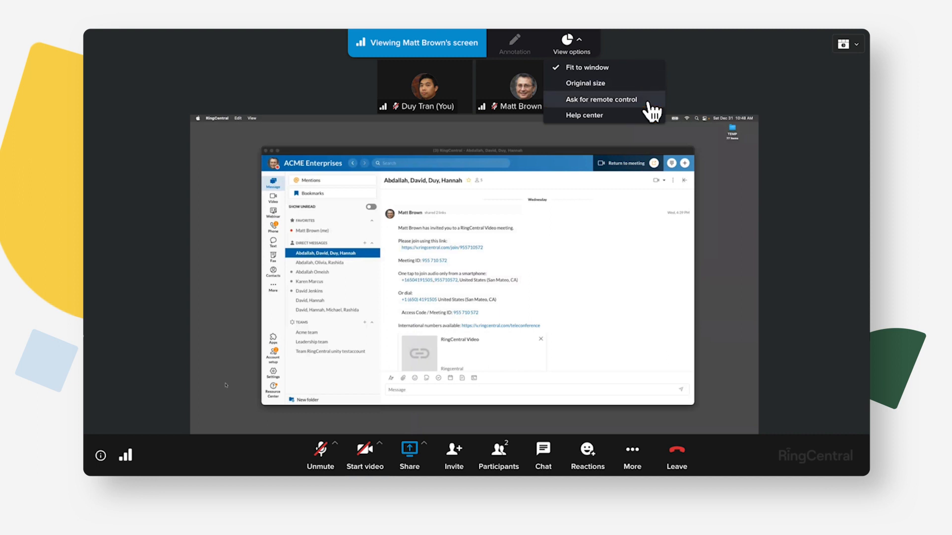
click(603, 100)
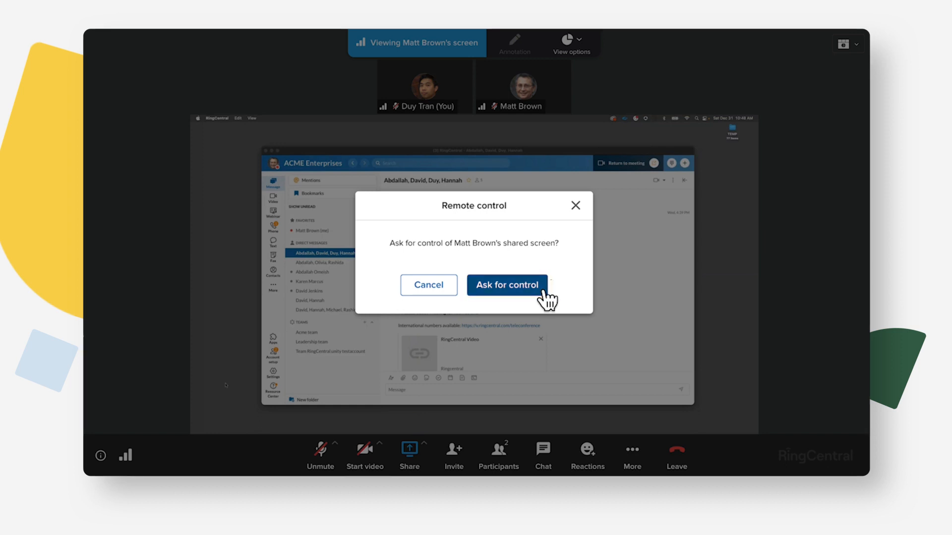
click(506, 285)
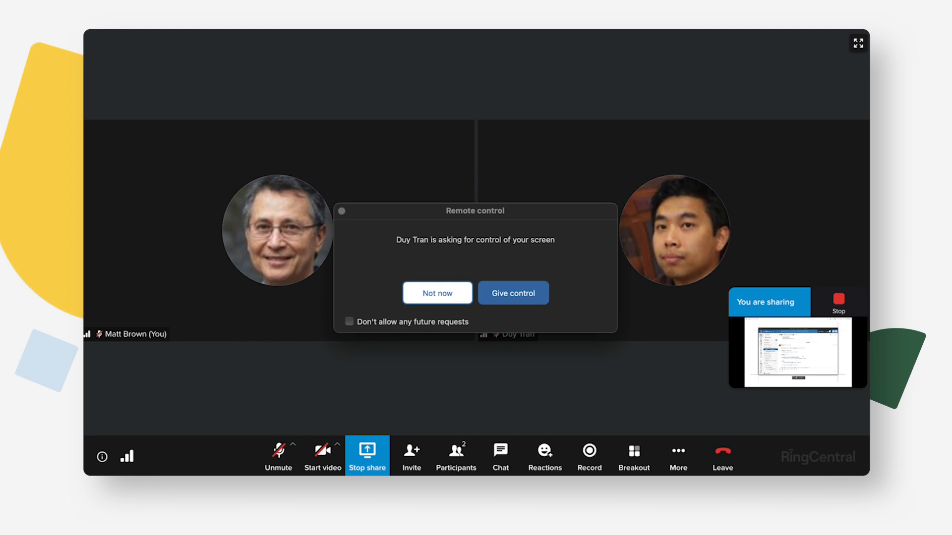
click(512, 293)
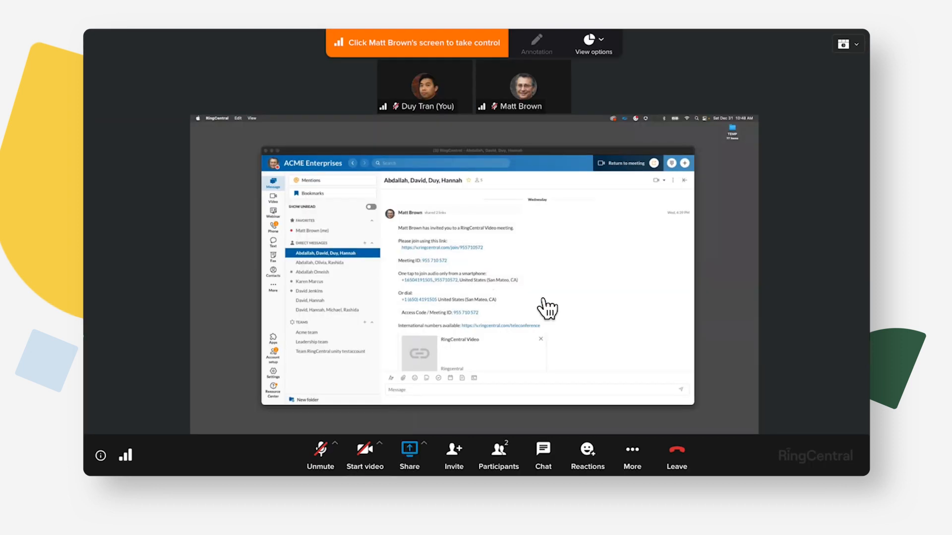
mouse_move(547, 309)
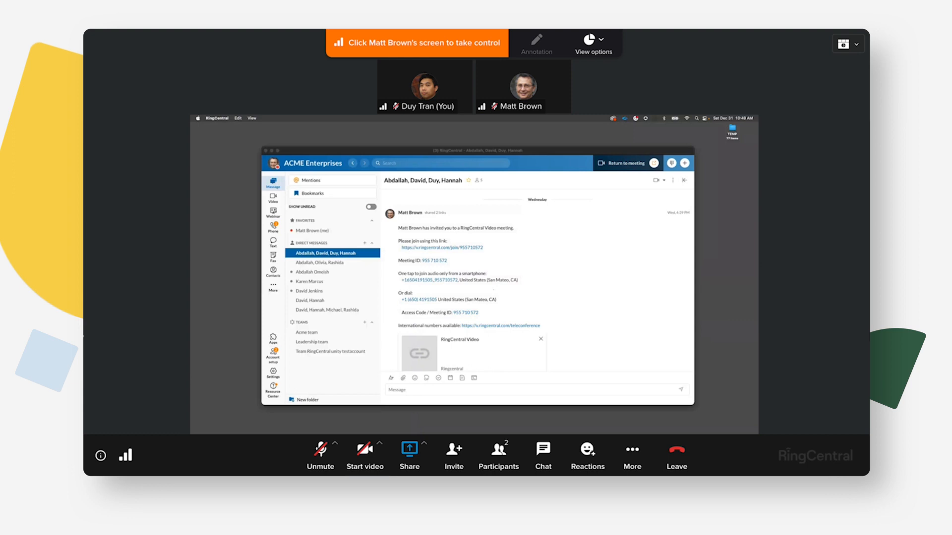
mouse_move(546, 306)
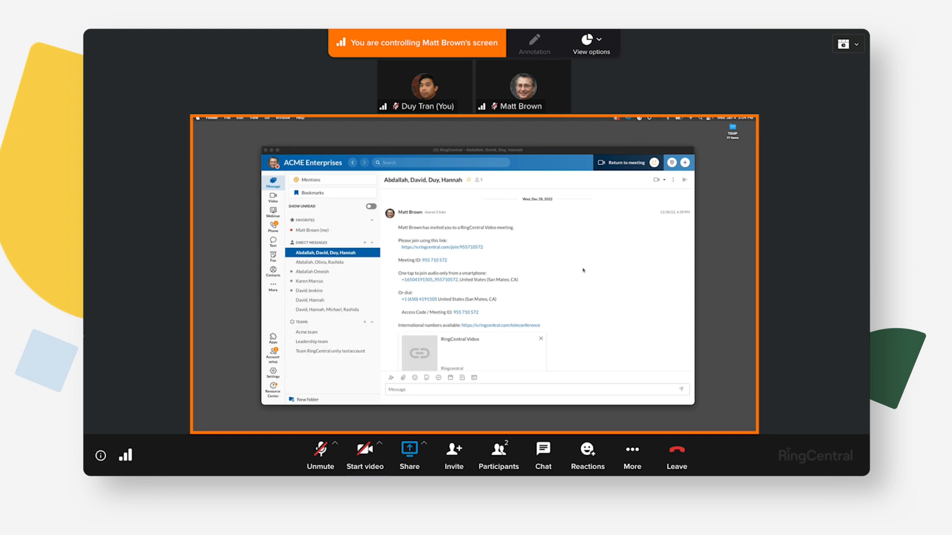
Step: Create a new folder on the remote Desktop in a new Finder window, then close the window
click(227, 118)
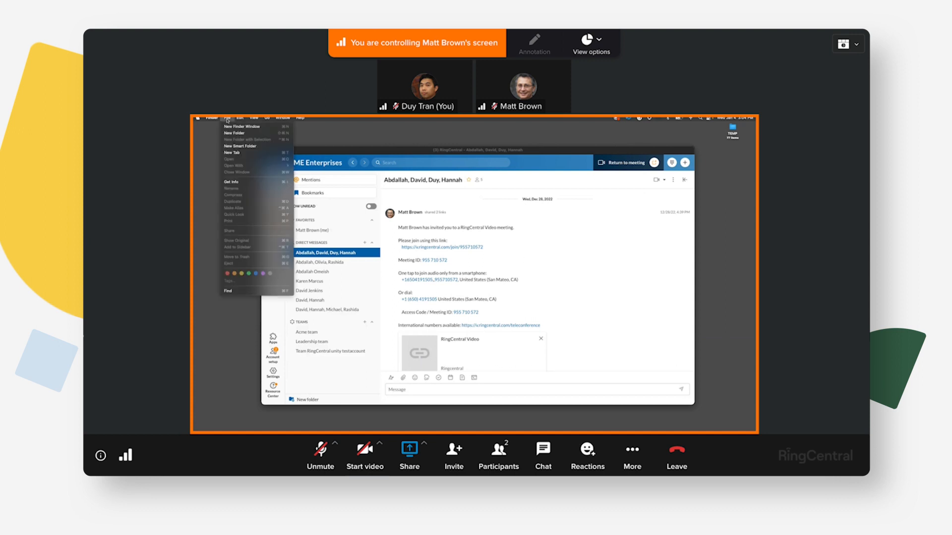
click(241, 126)
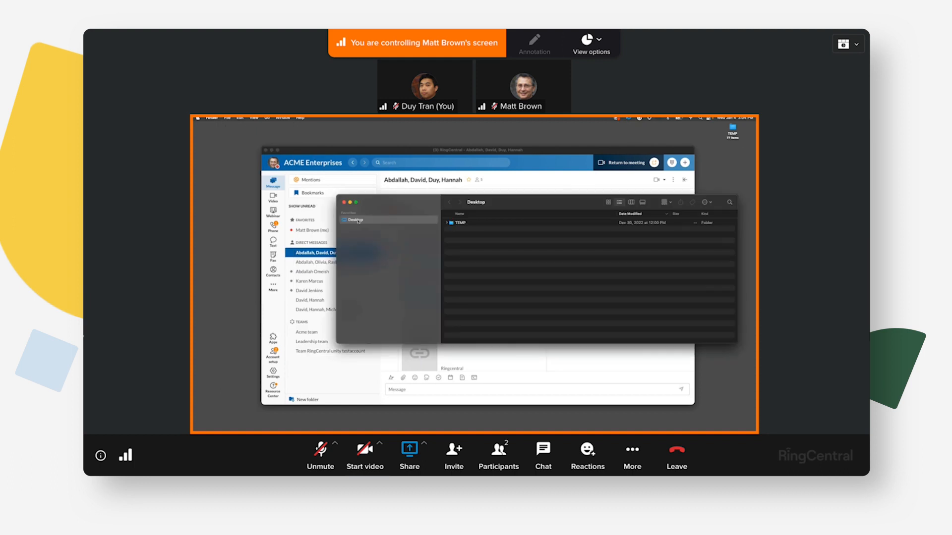
right_click(476, 230)
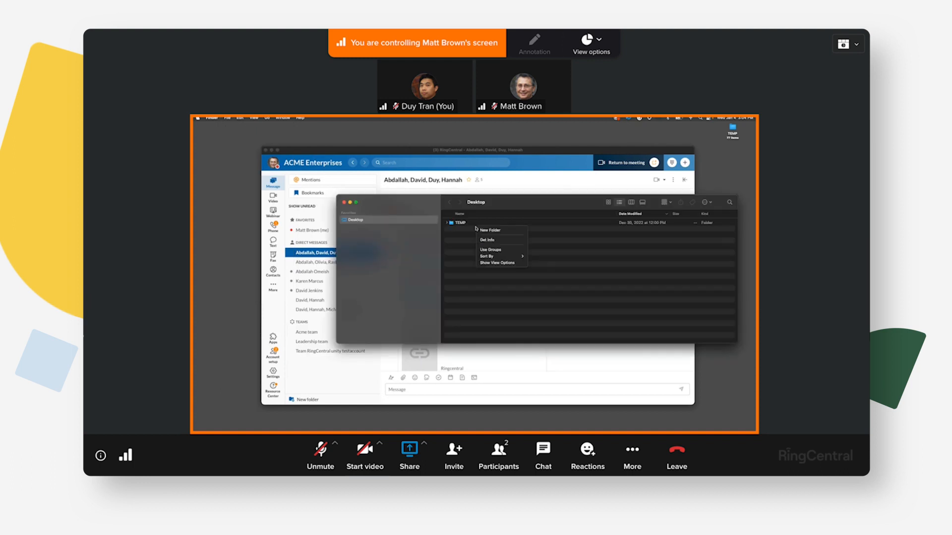
click(492, 230)
text(Video)
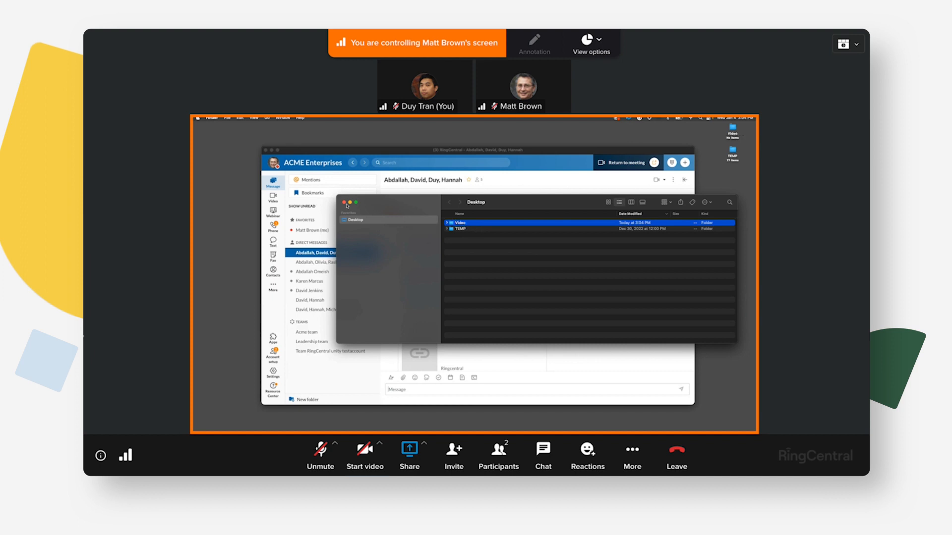
click(346, 203)
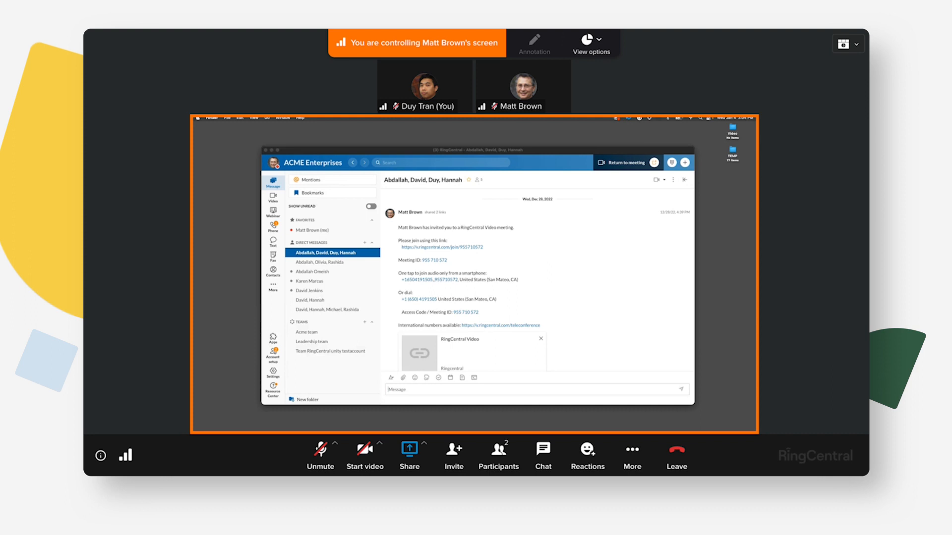
mouse_move(346, 205)
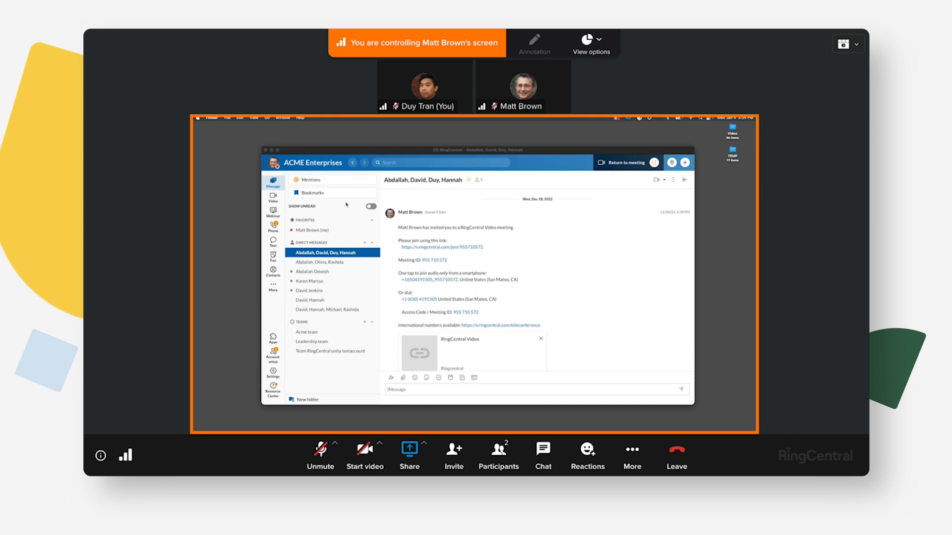